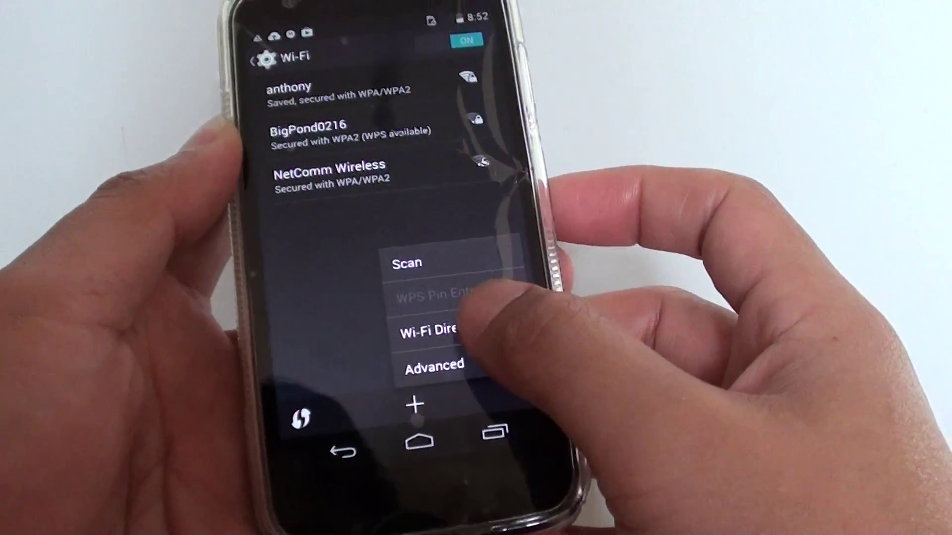
# Choose Wi-Fi Direct from the first phone's Wi-Fi overflow menu to make it discoverable.
pyautogui.click(429, 332)
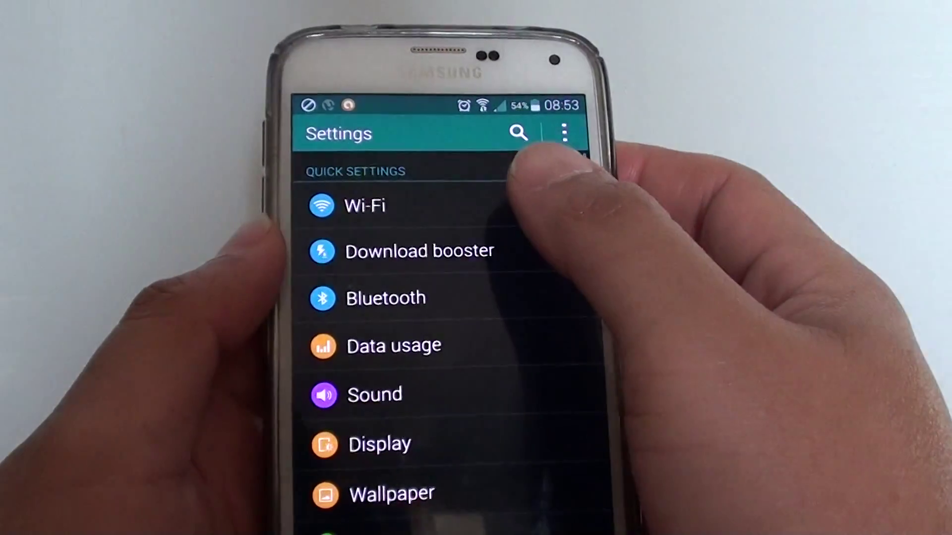
# Enter the Galaxy S5's Wi-Fi list, where the DIRECT-In-XT1032_bcf6 network appears.
pyautogui.click(365, 206)
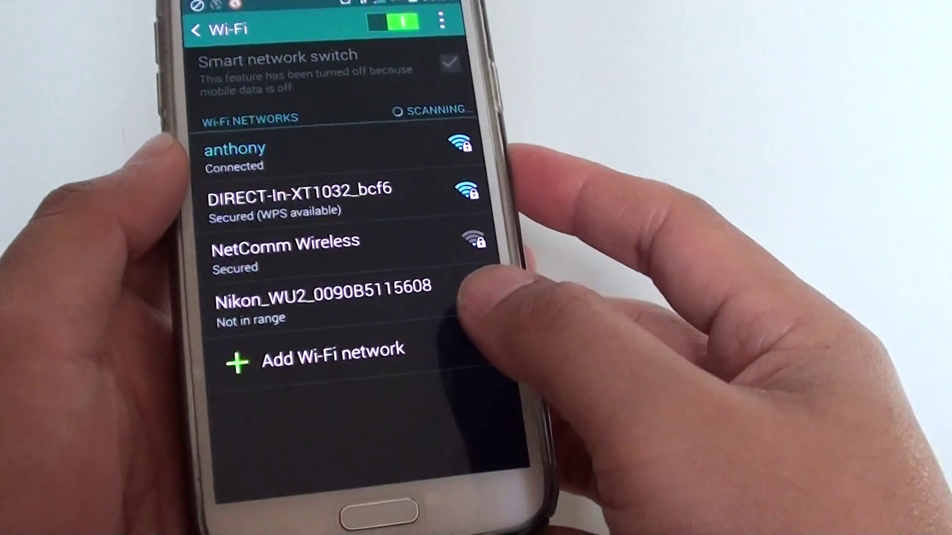